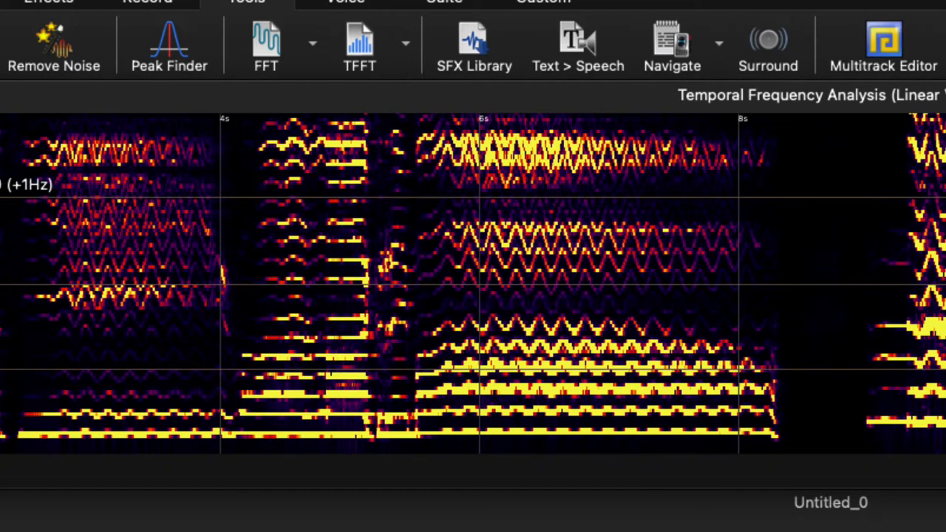
mouse_move(591, 421)
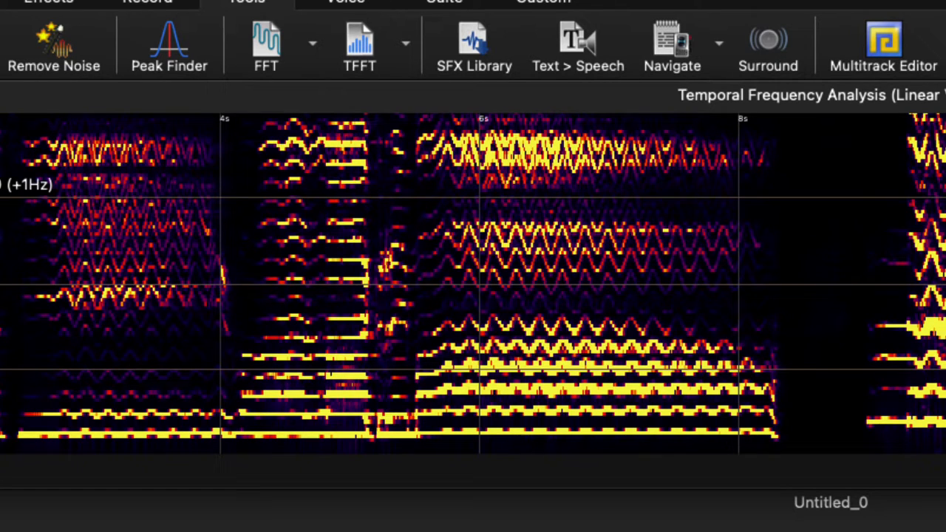
mouse_move(166, 454)
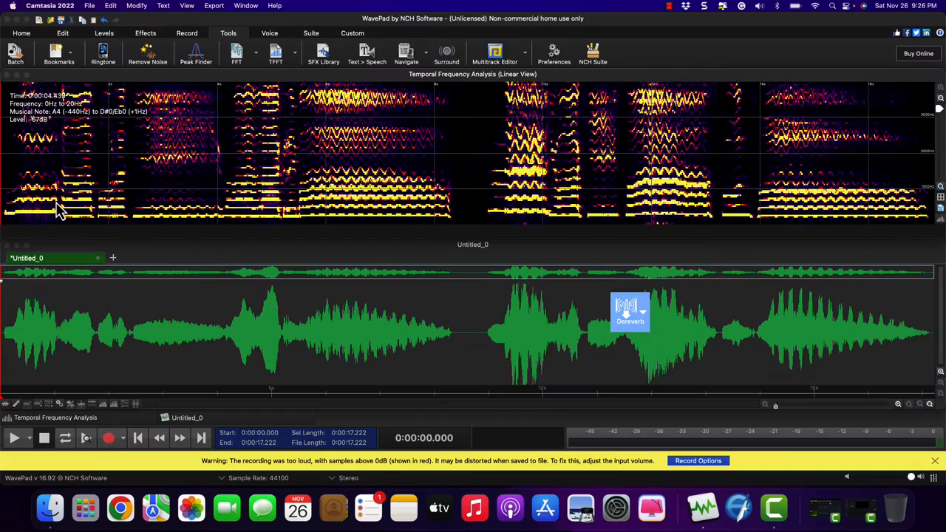
mouse_move(161, 156)
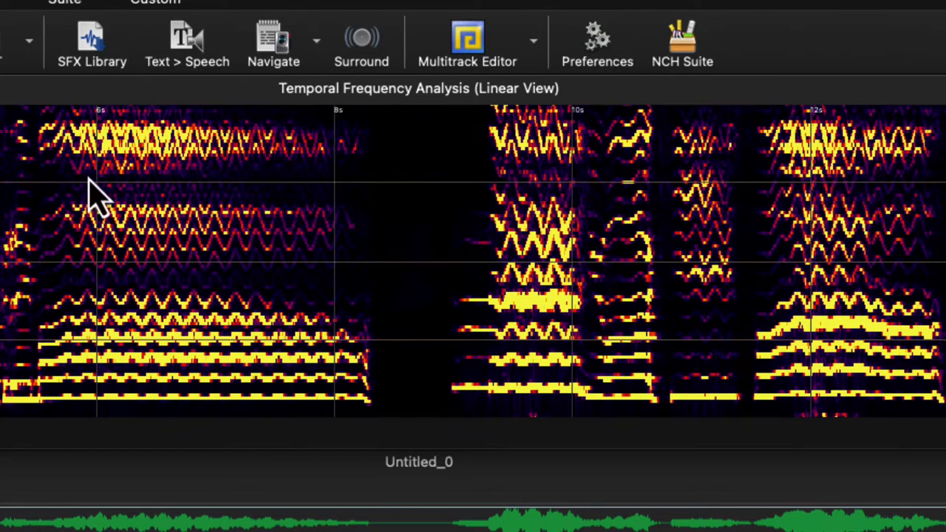
mouse_move(132, 161)
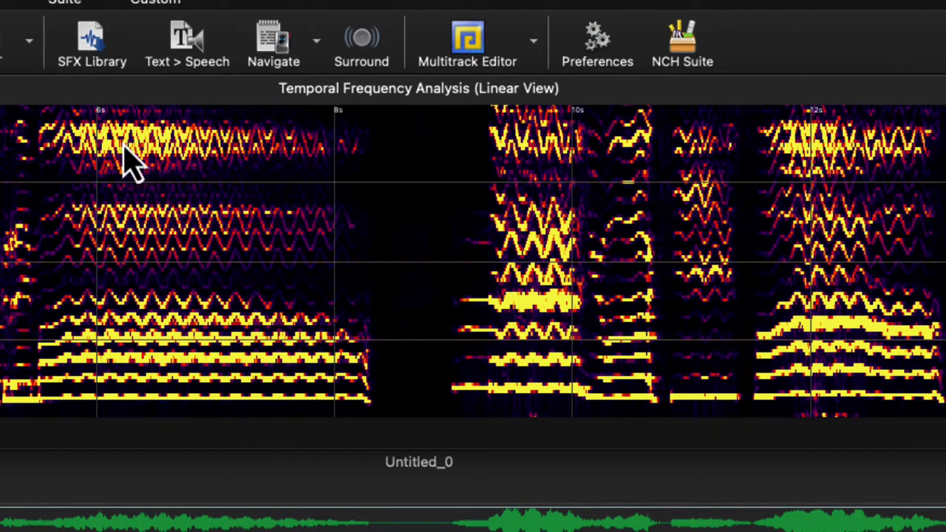
mouse_move(151, 170)
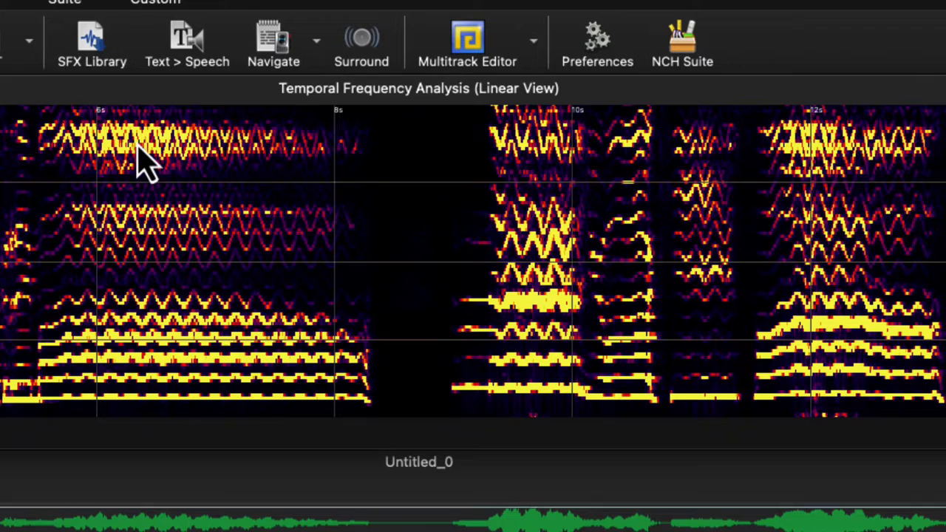
mouse_move(36, 171)
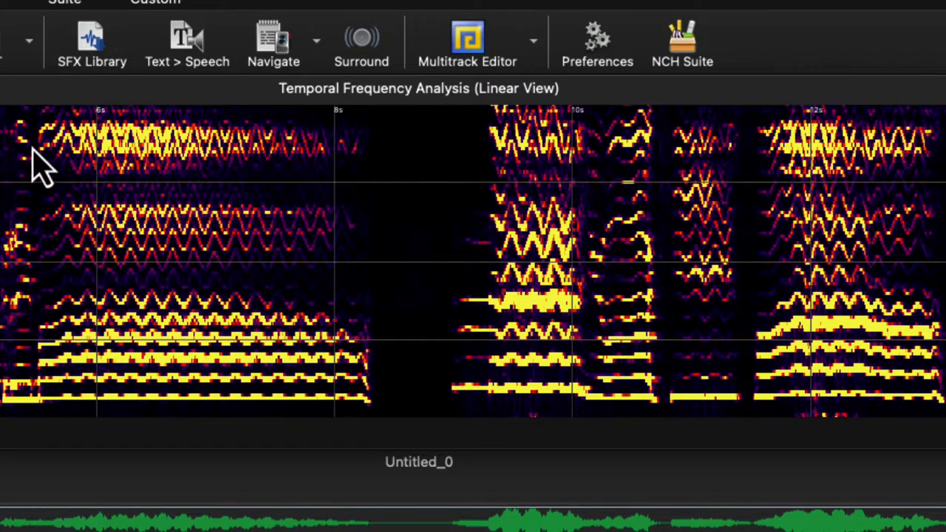
mouse_move(247, 152)
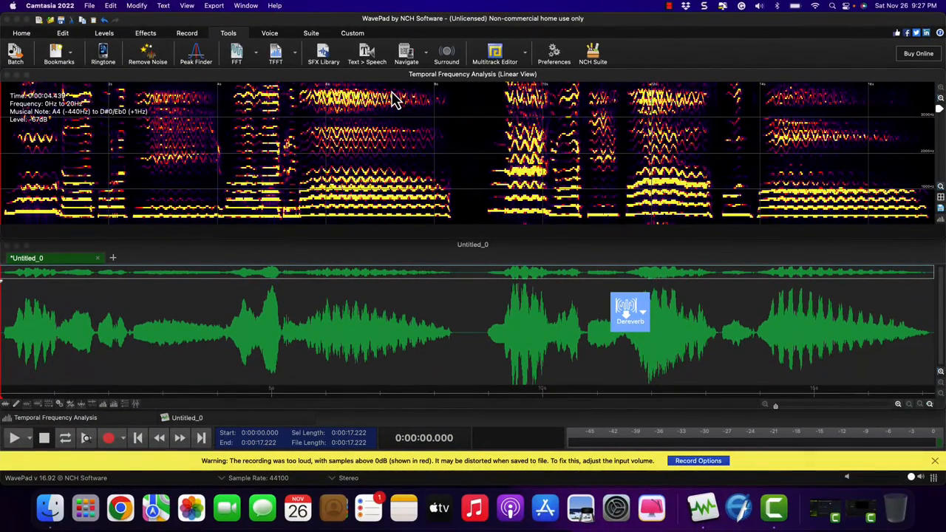
mouse_move(301, 120)
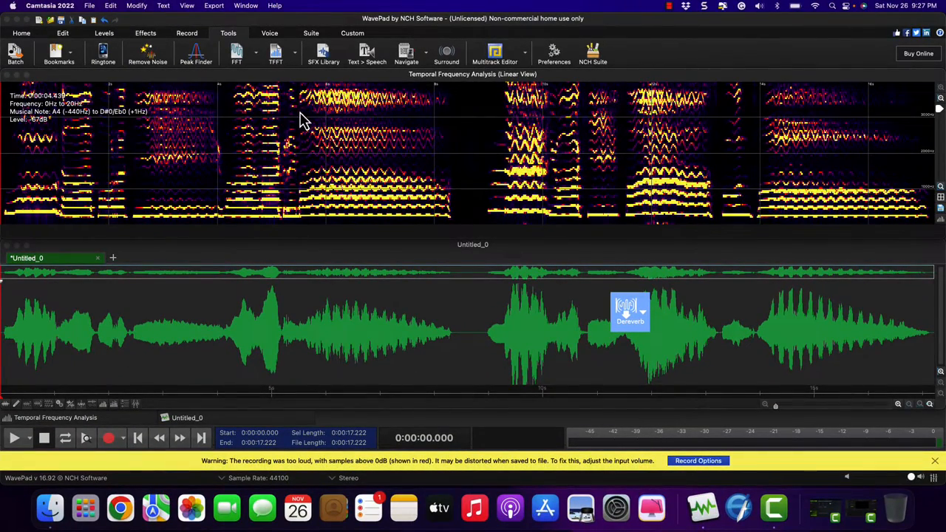
mouse_move(402, 121)
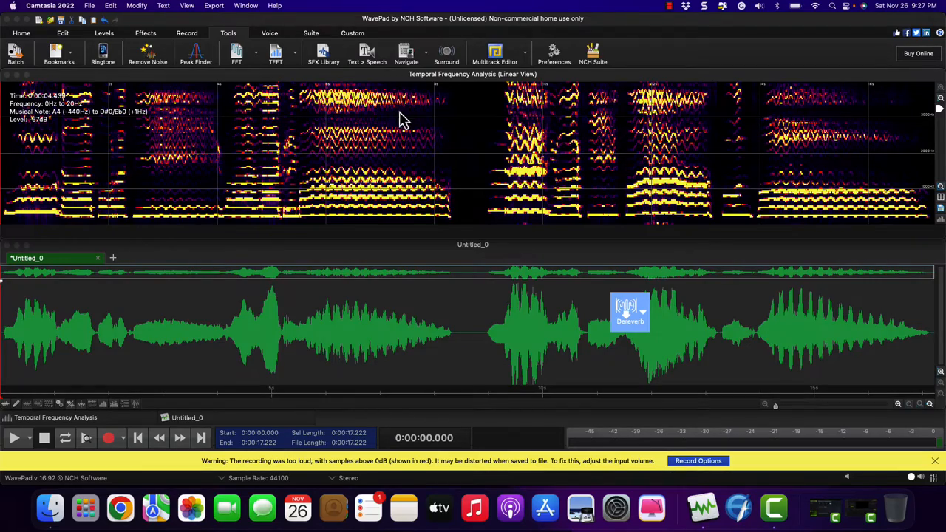
mouse_move(309, 99)
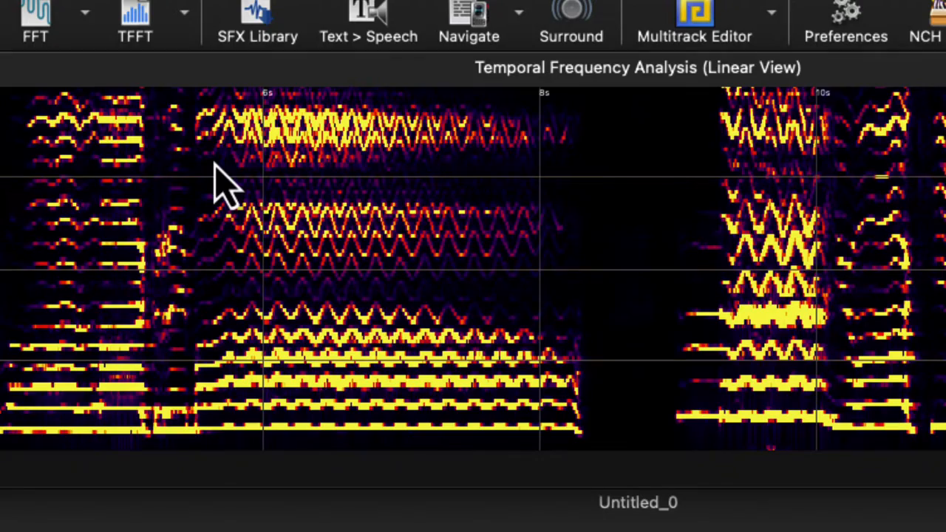
mouse_move(396, 210)
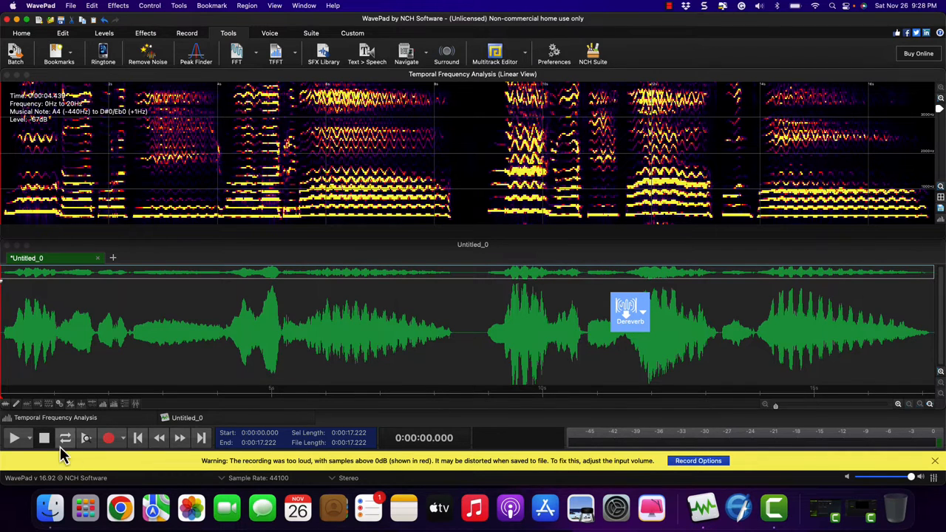
mouse_move(15, 448)
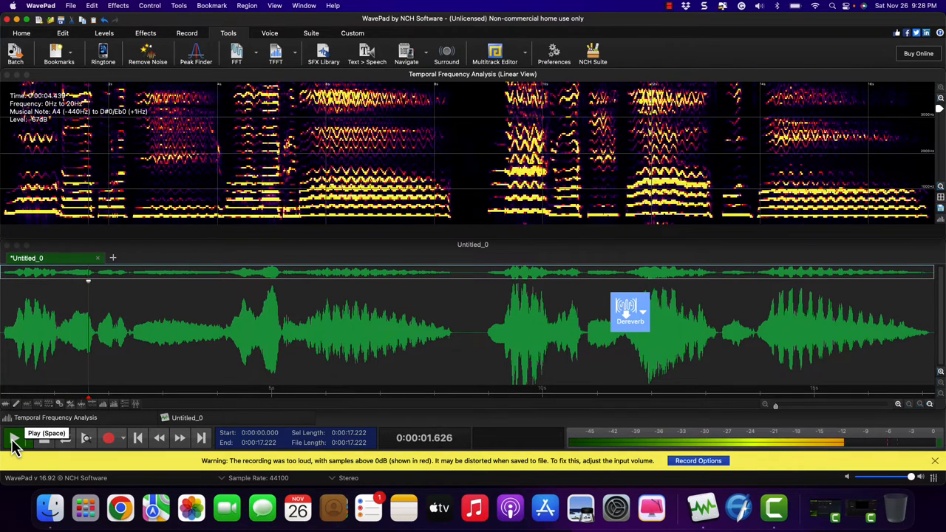
left_click(12, 439)
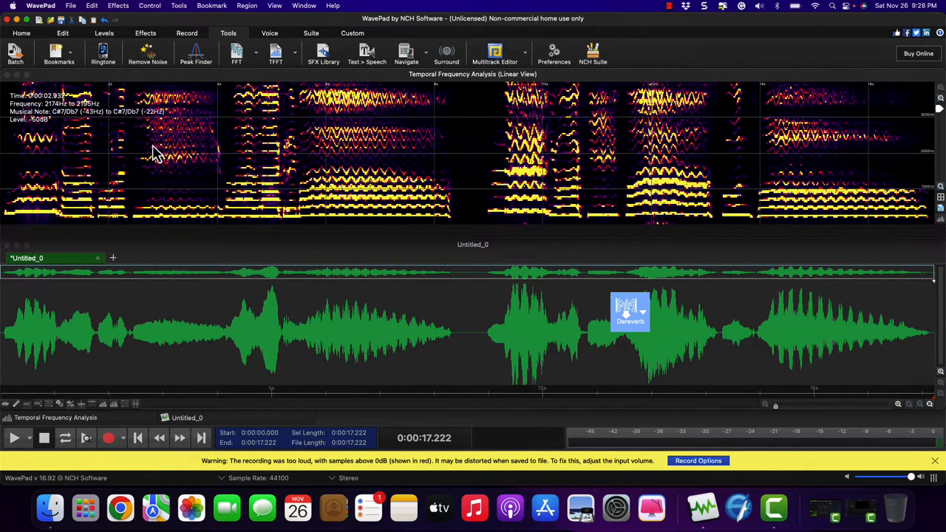
mouse_move(285, 122)
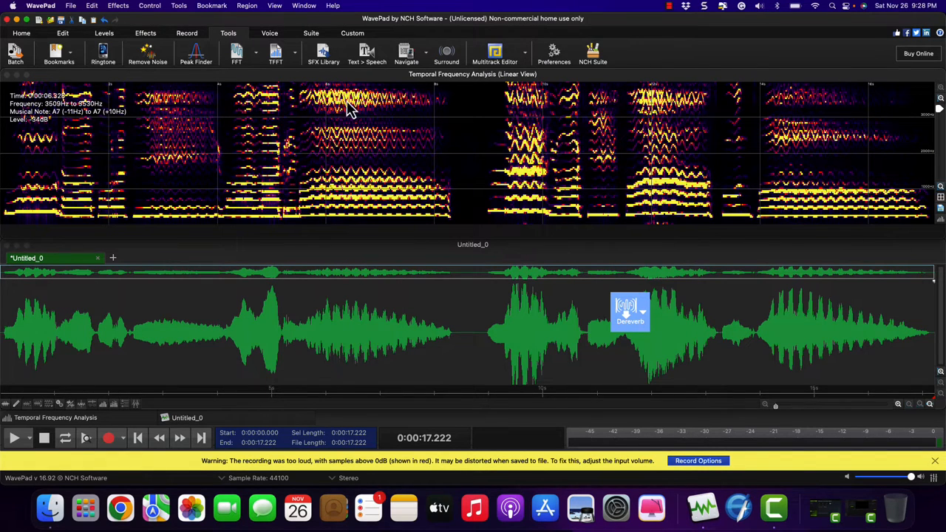
mouse_move(528, 173)
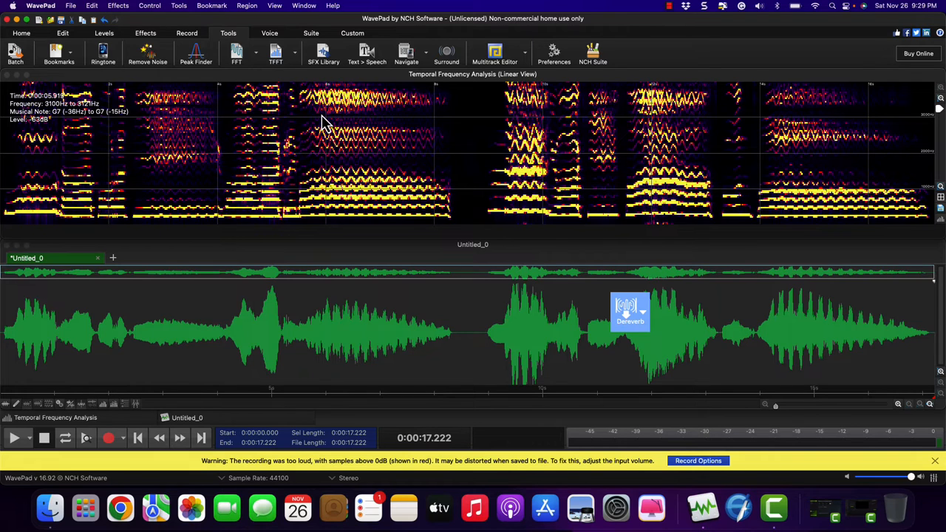
mouse_move(354, 152)
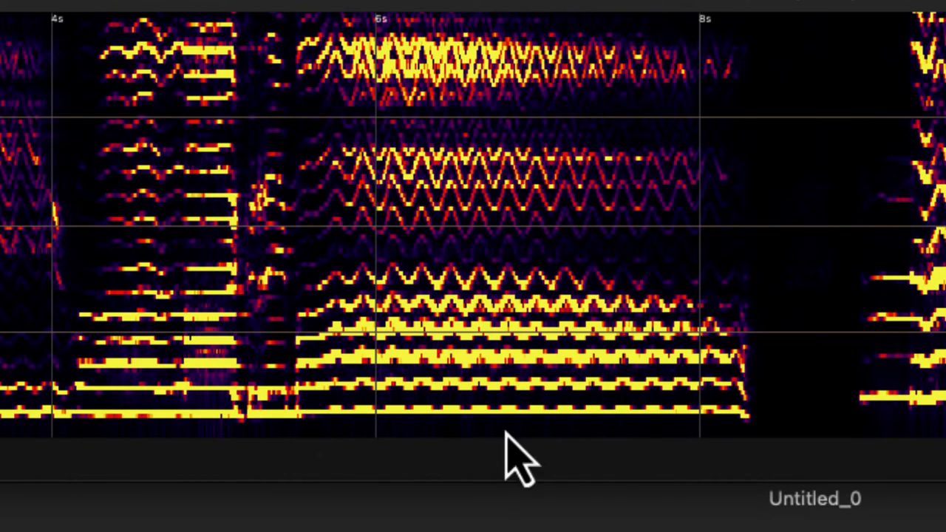
mouse_move(512, 397)
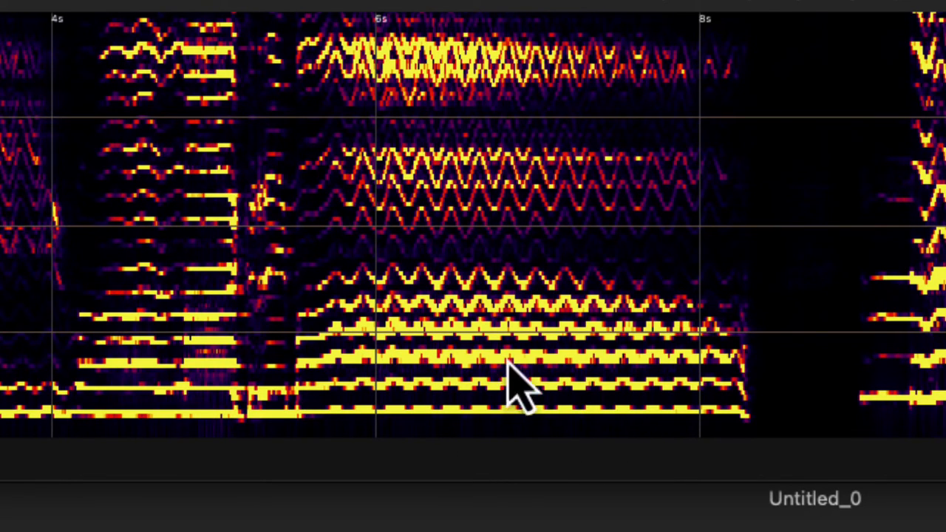
mouse_move(384, 200)
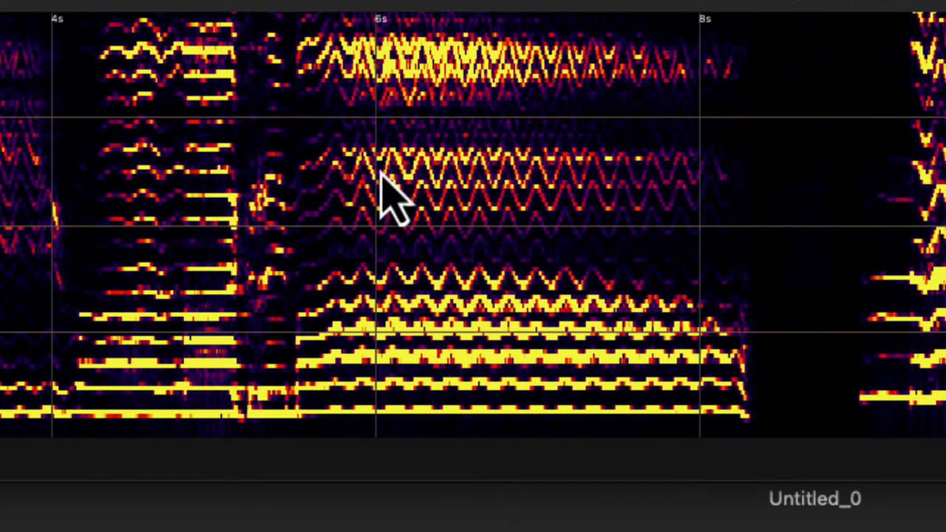
mouse_move(329, 188)
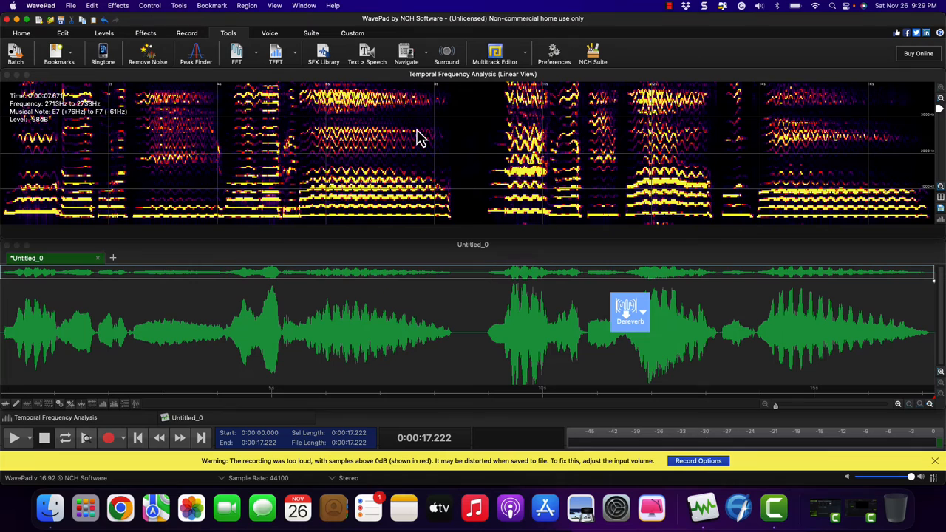
mouse_move(410, 162)
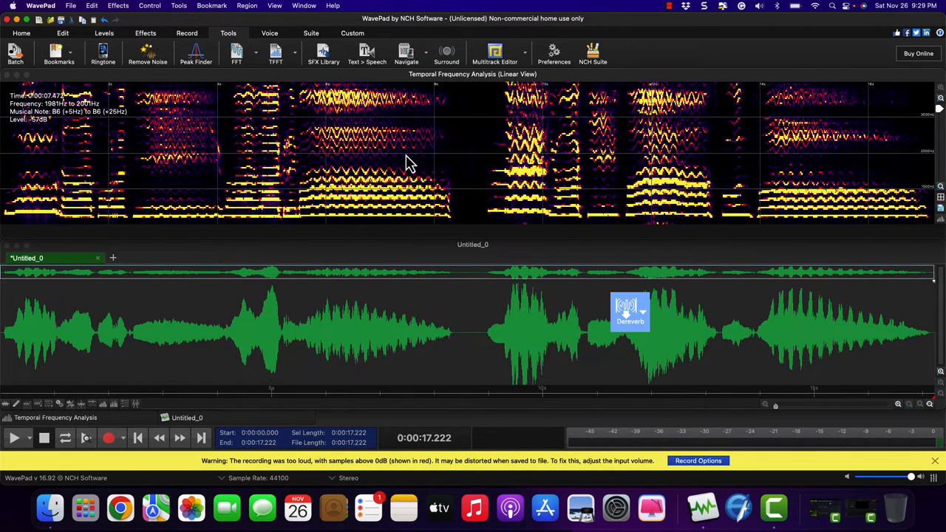
mouse_move(460, 164)
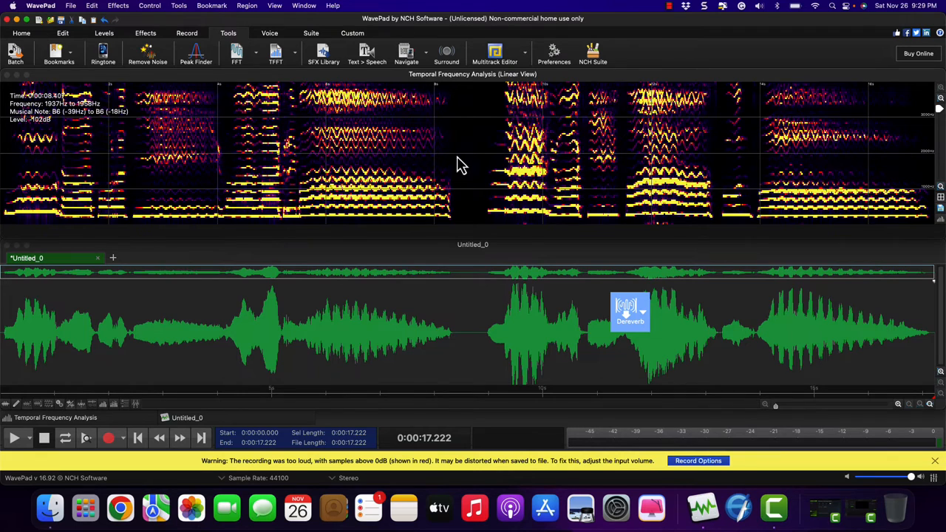
mouse_move(501, 198)
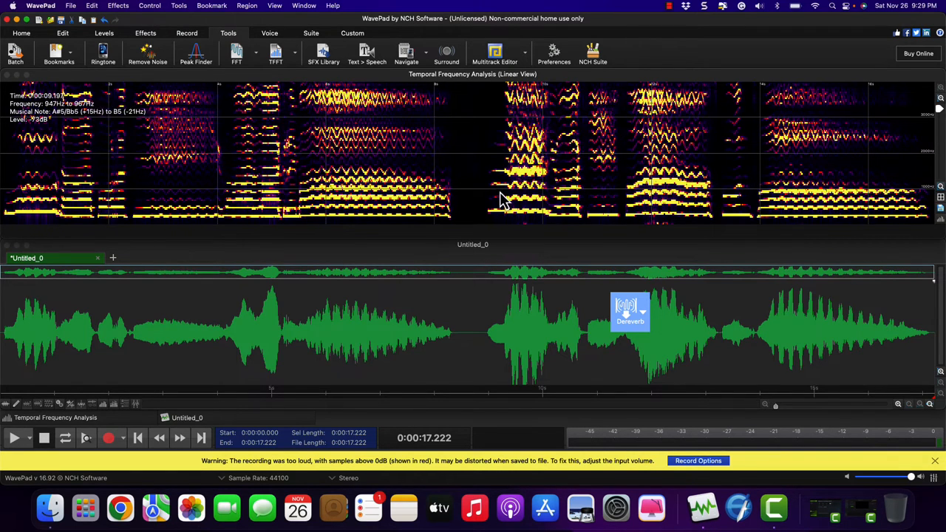
mouse_move(531, 147)
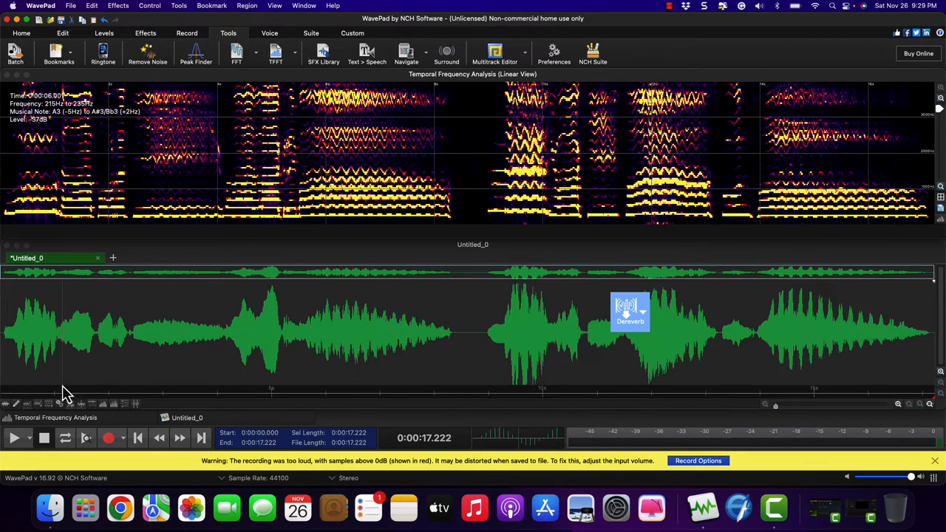
mouse_move(80, 390)
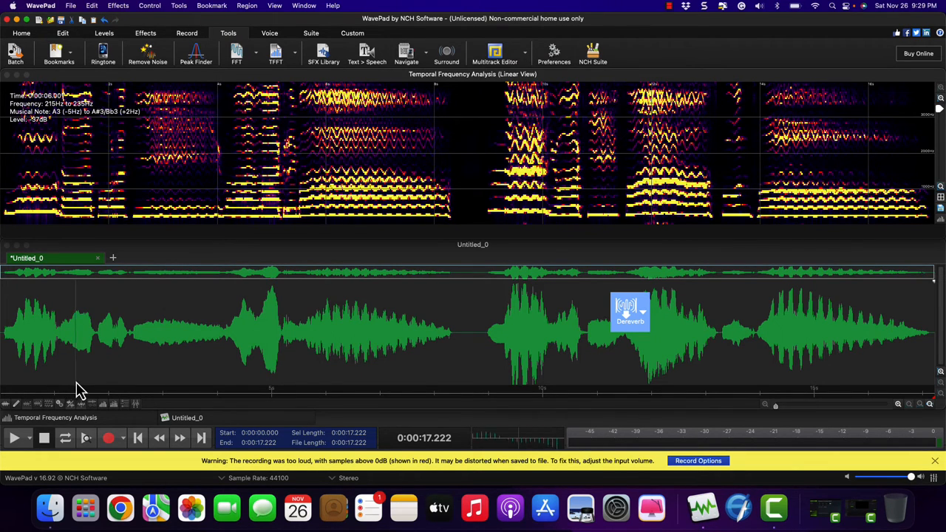
mouse_move(81, 387)
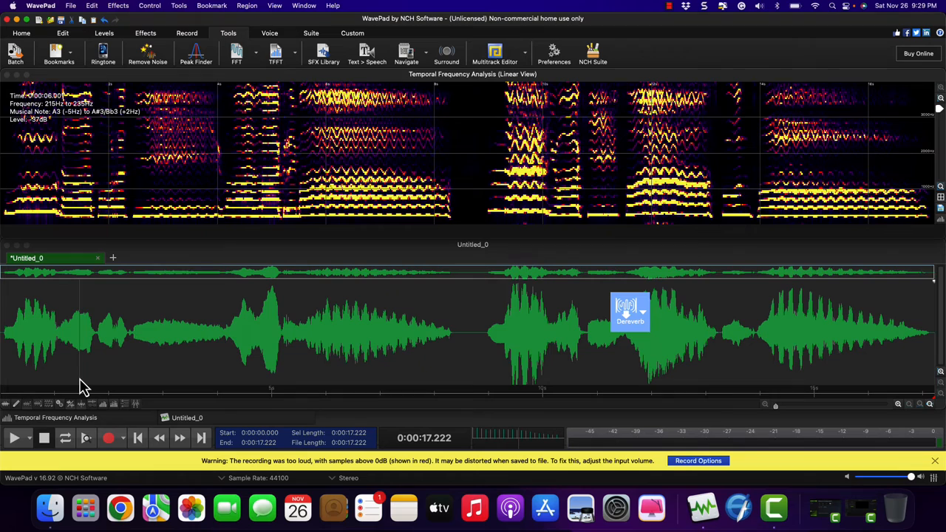